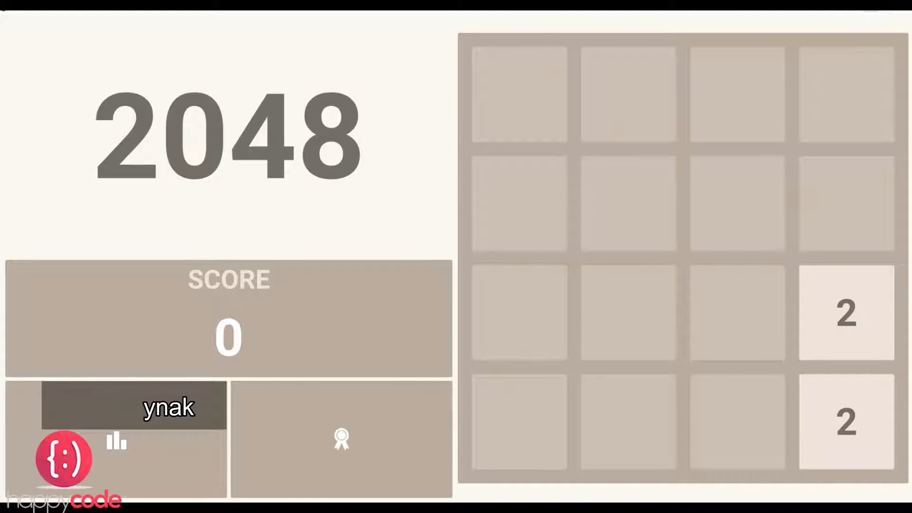
Slide the tiles down twice, merging the two 2 tiles into a 4
{"action": "key", "text": "Down"}
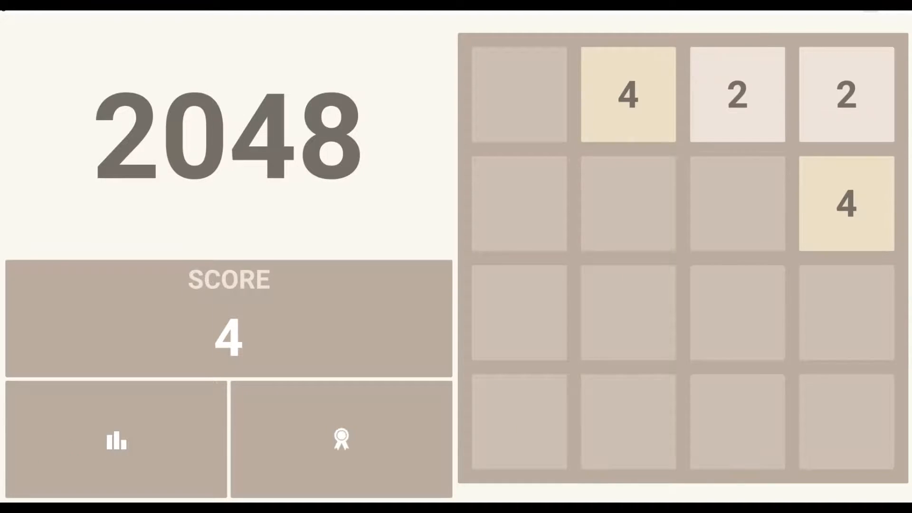
{"action": "key", "text": "Down"}
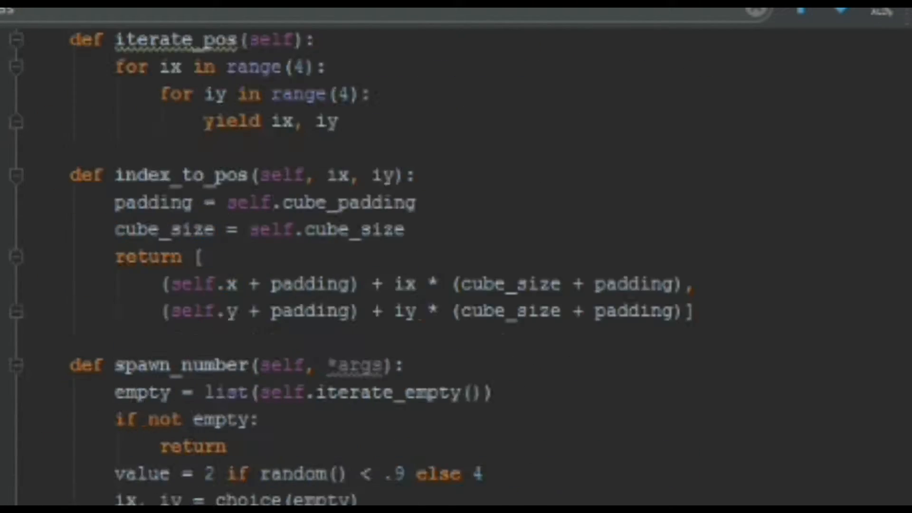
{"action": "scroll", "scroll_direction": "down", "scroll_amount": 3}
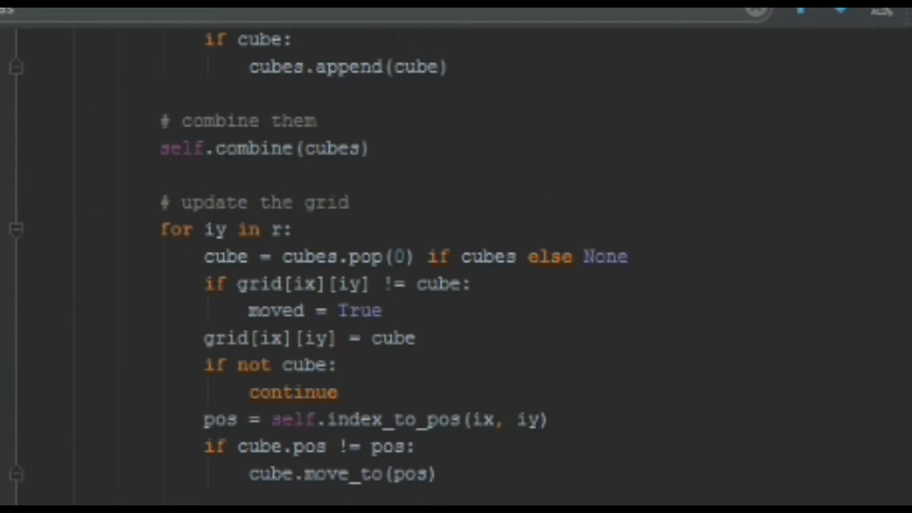
{"action": "scroll", "scroll_direction": "down", "scroll_amount": 3}
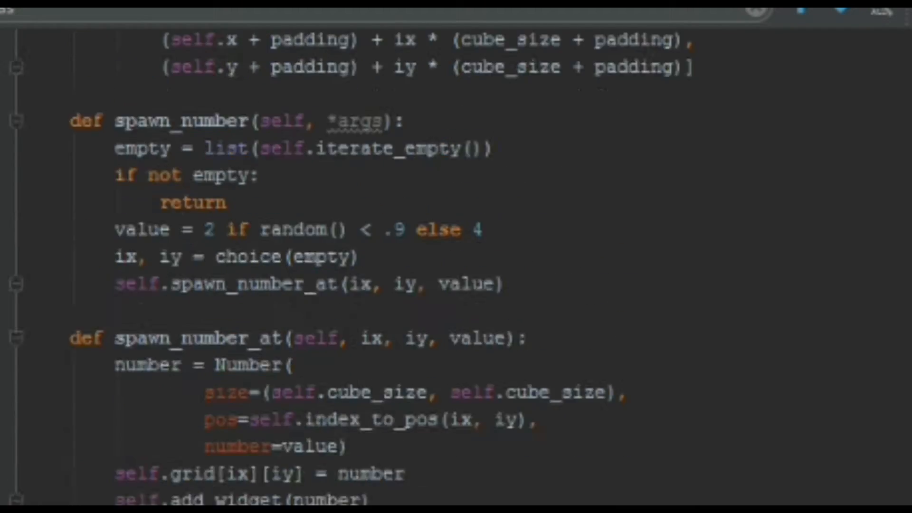